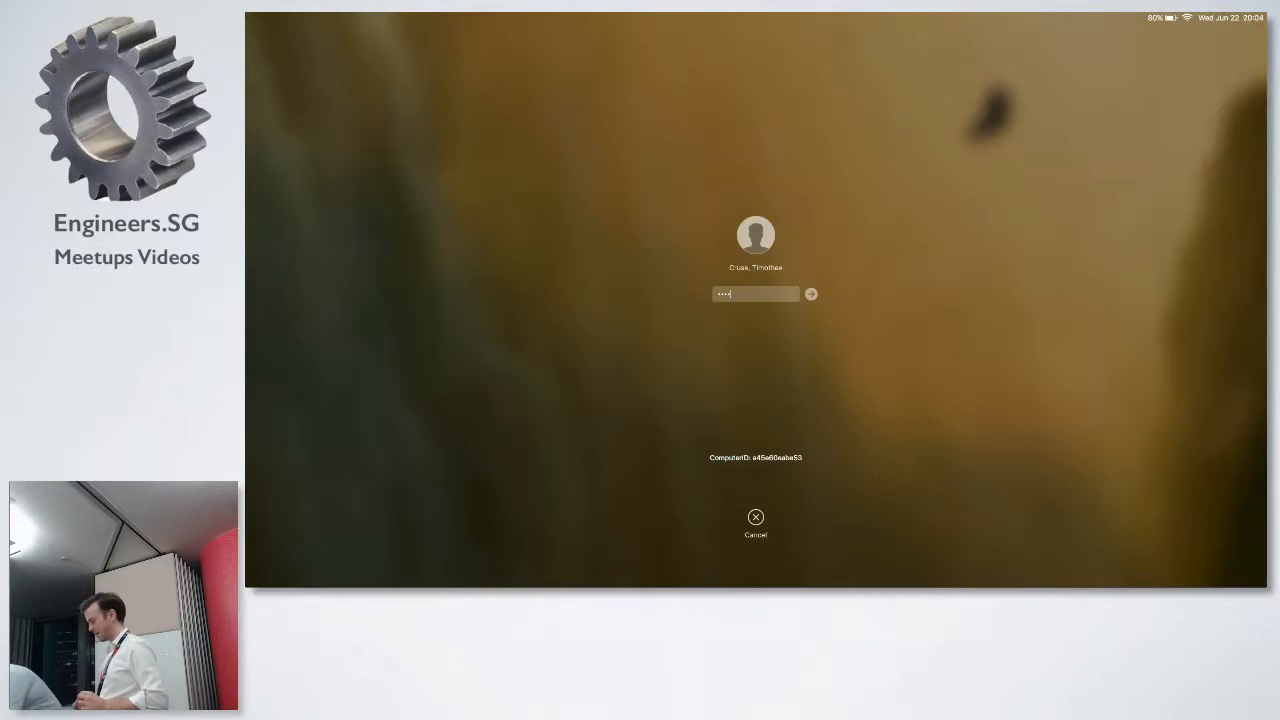
- Enter the account password and log in, revealing the PowerPoint deck on its 'Demo' title slide
type("password")
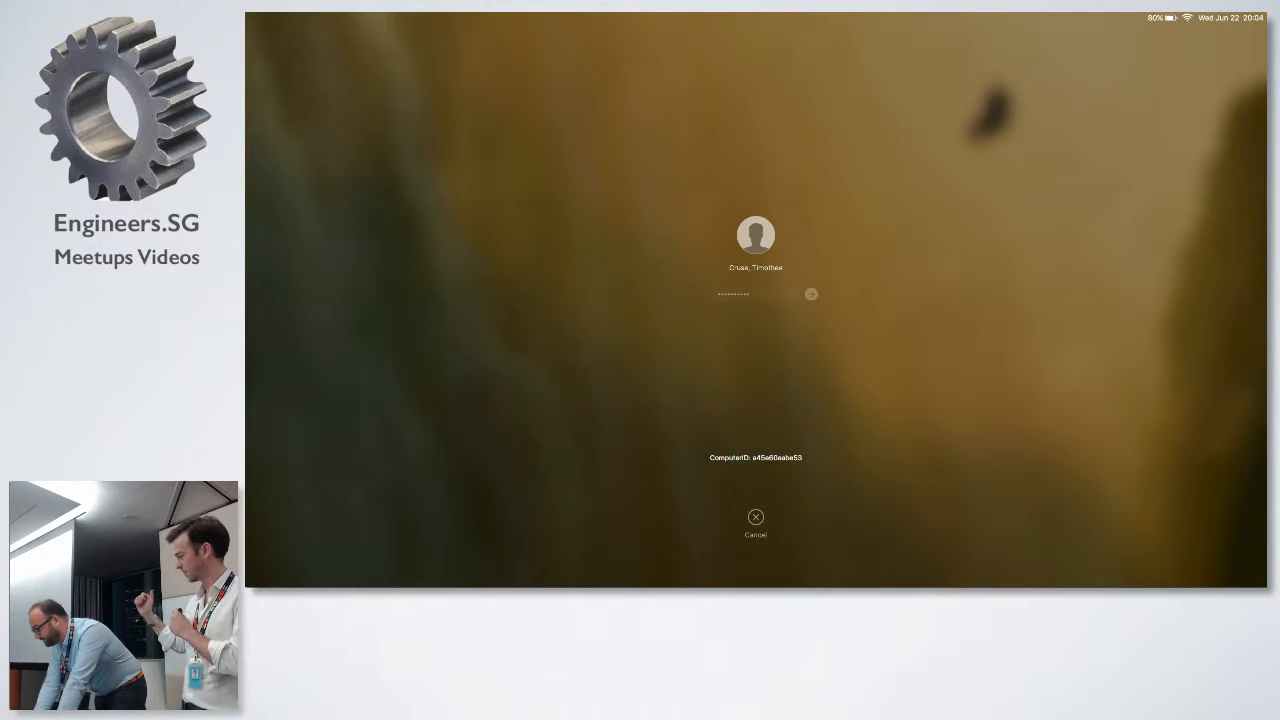
left_click(810, 292)
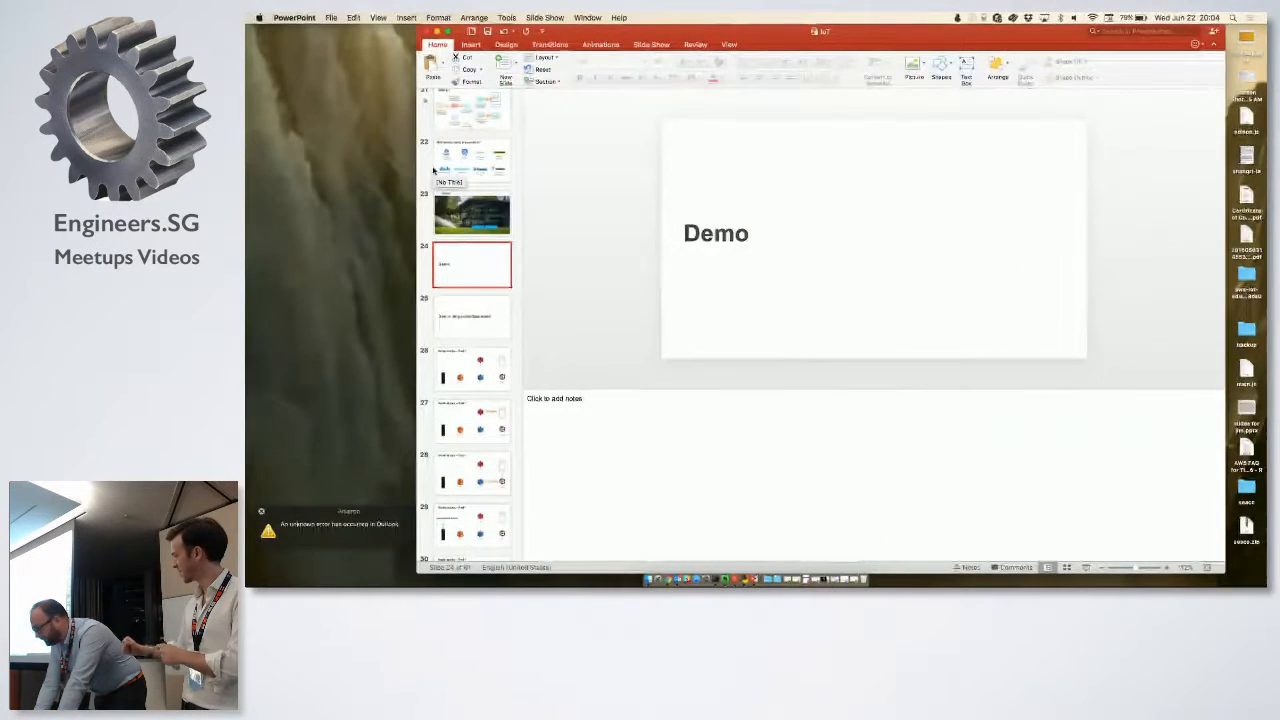